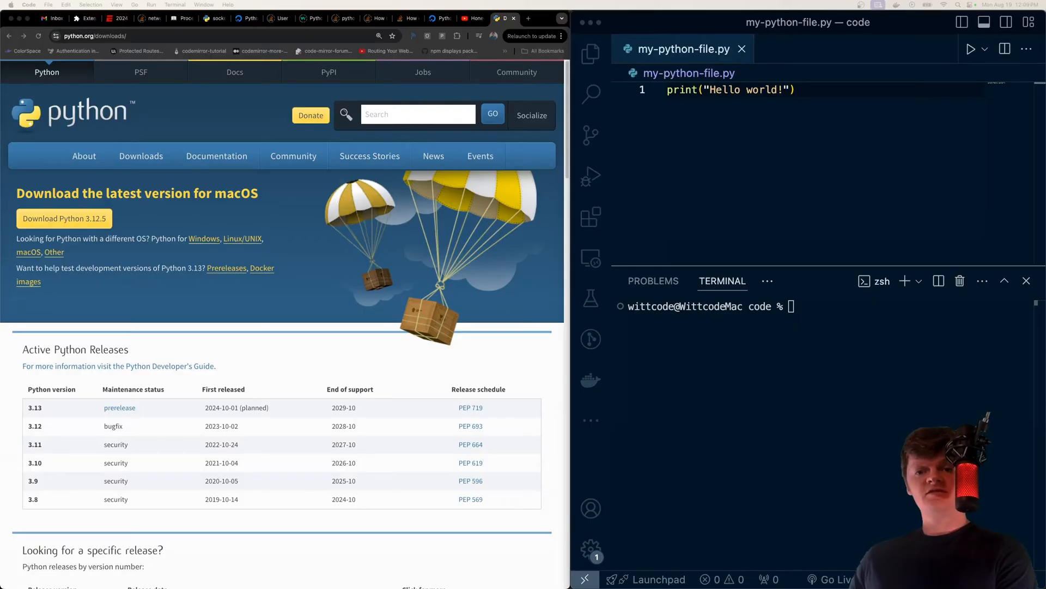
pyautogui.moveTo(760, 235)
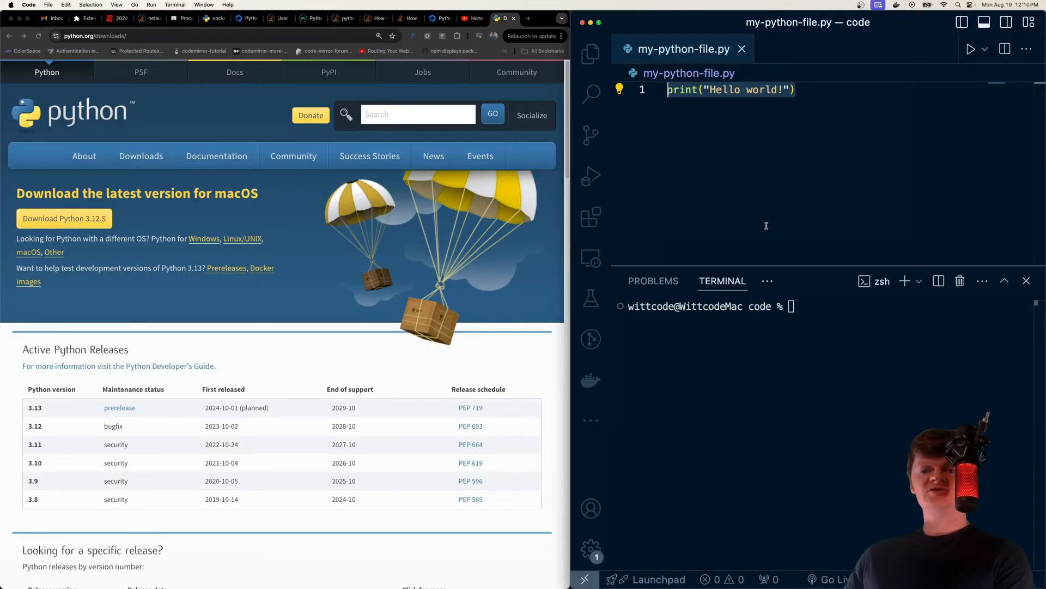
pyautogui.moveTo(200, 282)
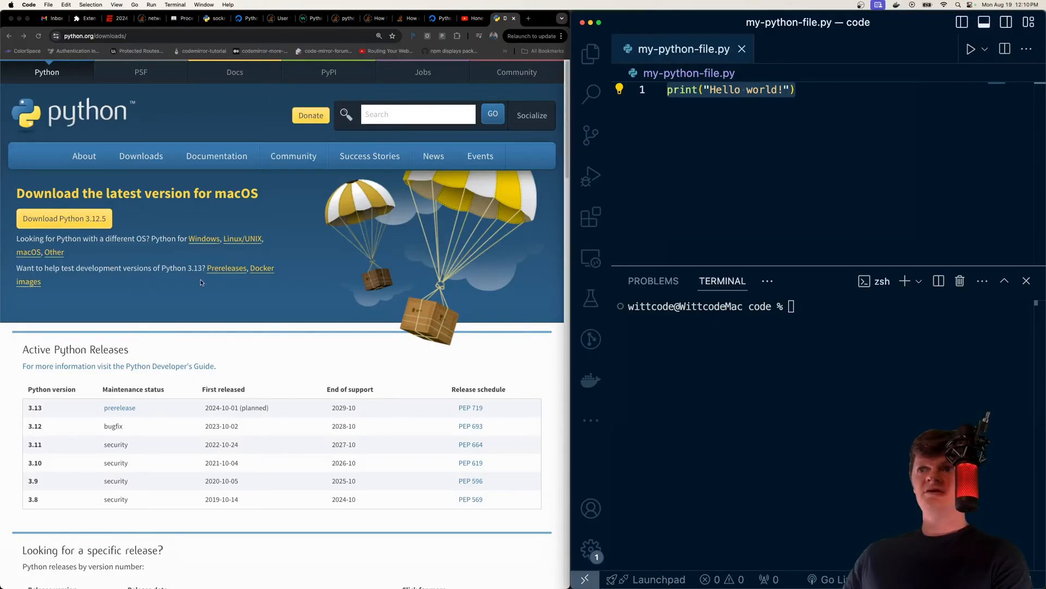
pyautogui.moveTo(284, 205)
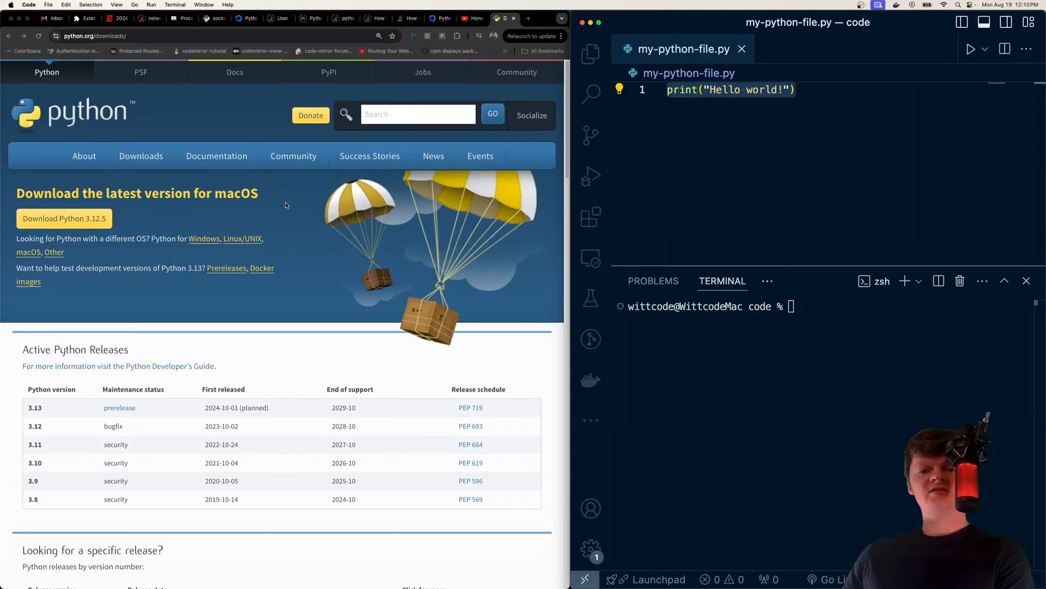
pyautogui.moveTo(244, 196)
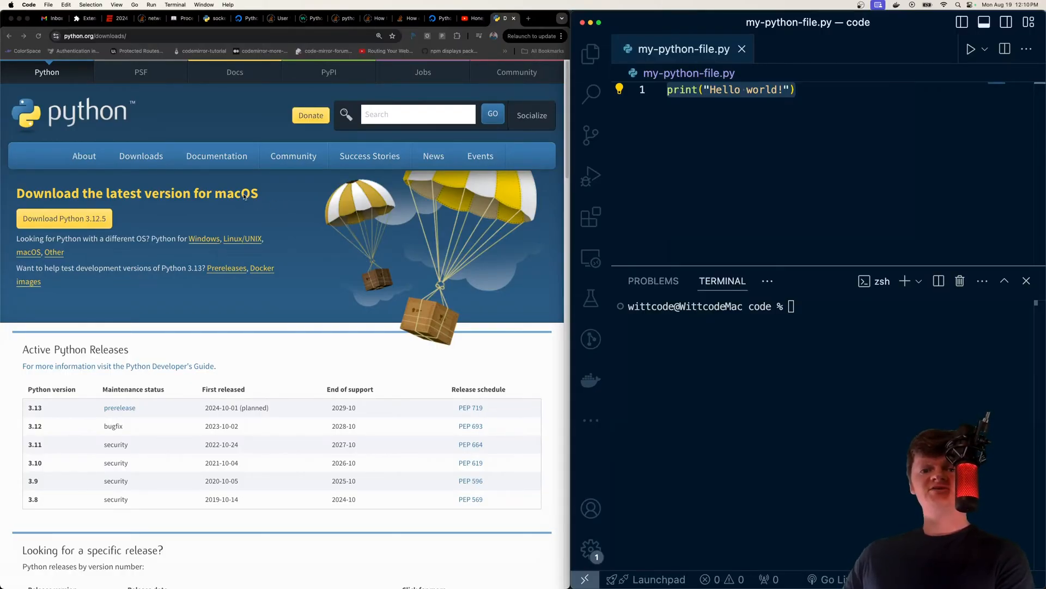
pyautogui.moveTo(151, 32)
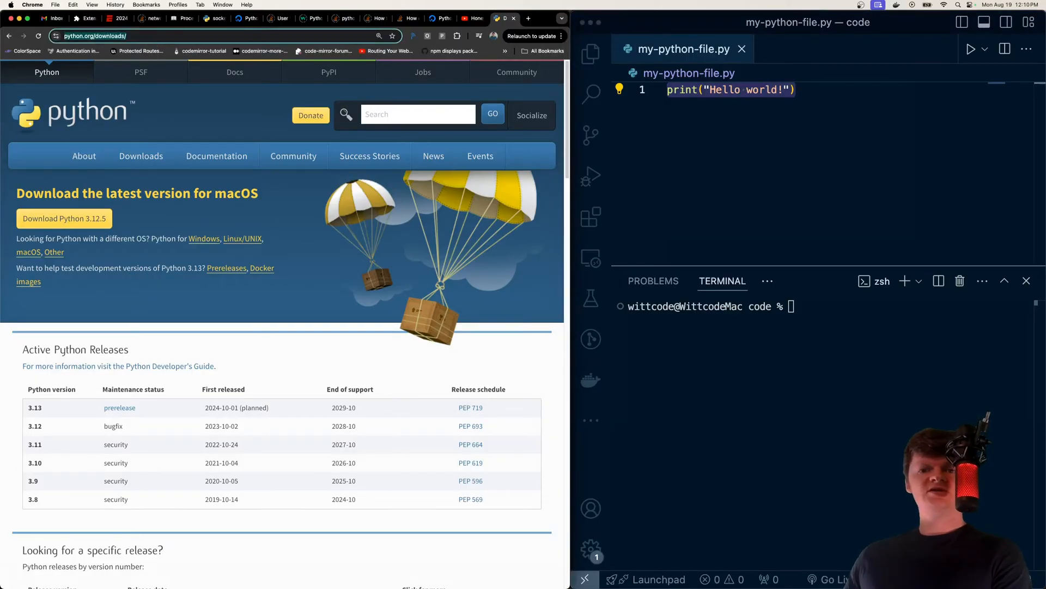
pyautogui.moveTo(75, 320)
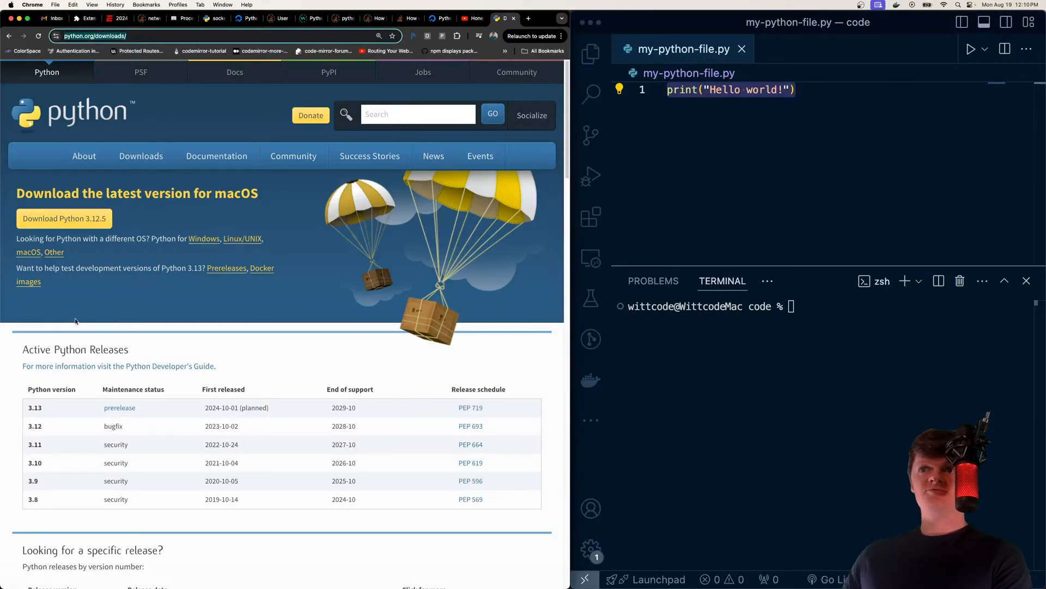
pyautogui.moveTo(64, 218)
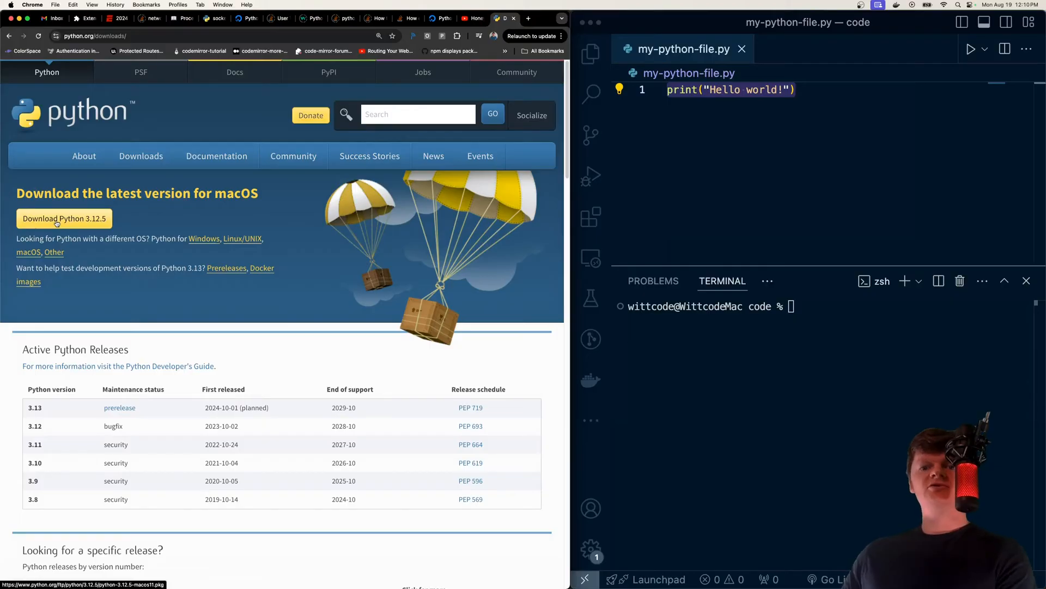
pyautogui.moveTo(88, 225)
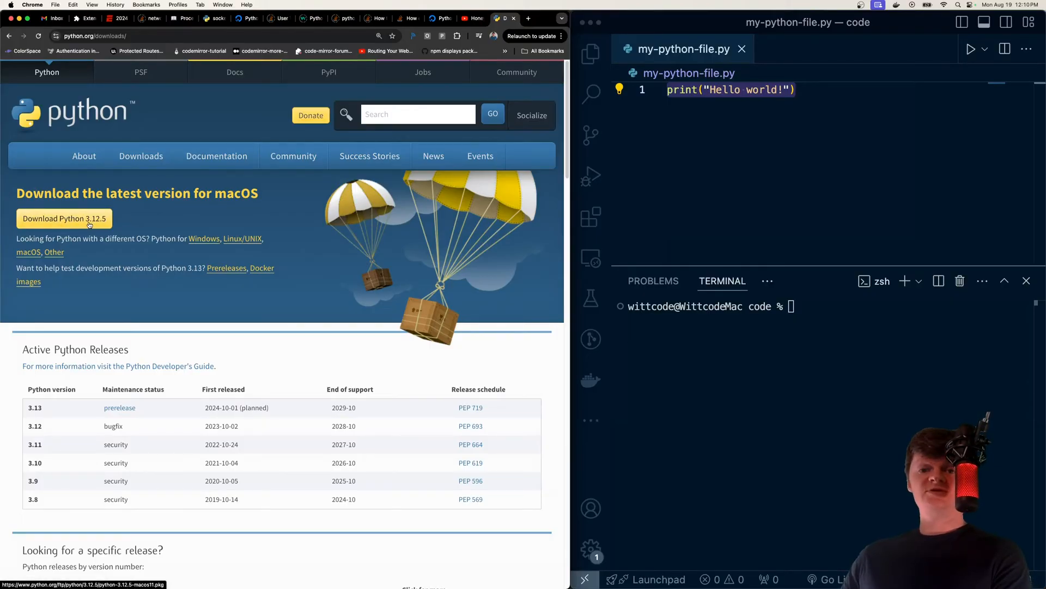
pyautogui.moveTo(168, 221)
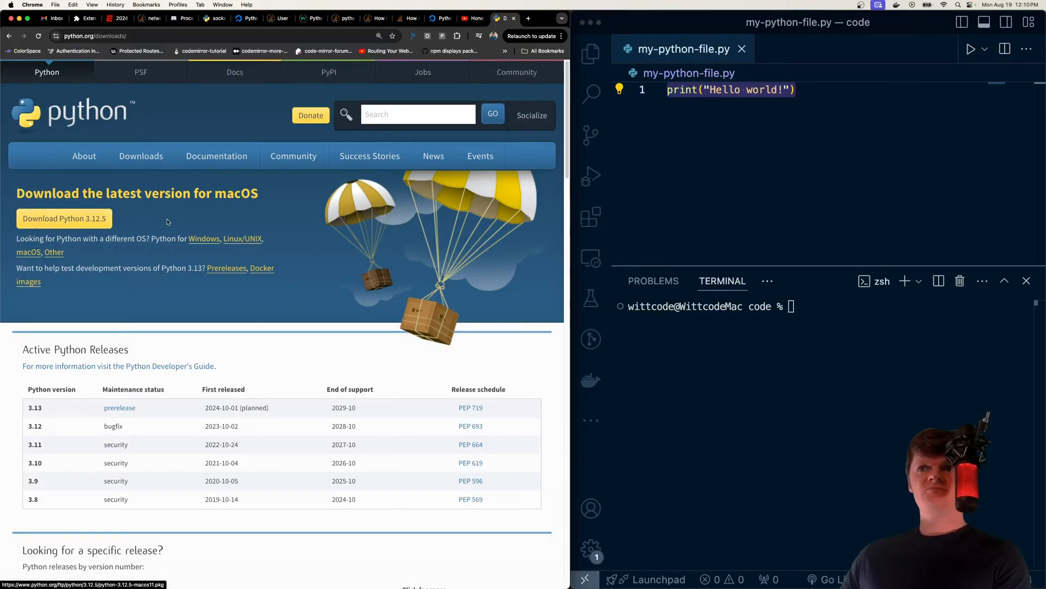
pyautogui.moveTo(341, 141)
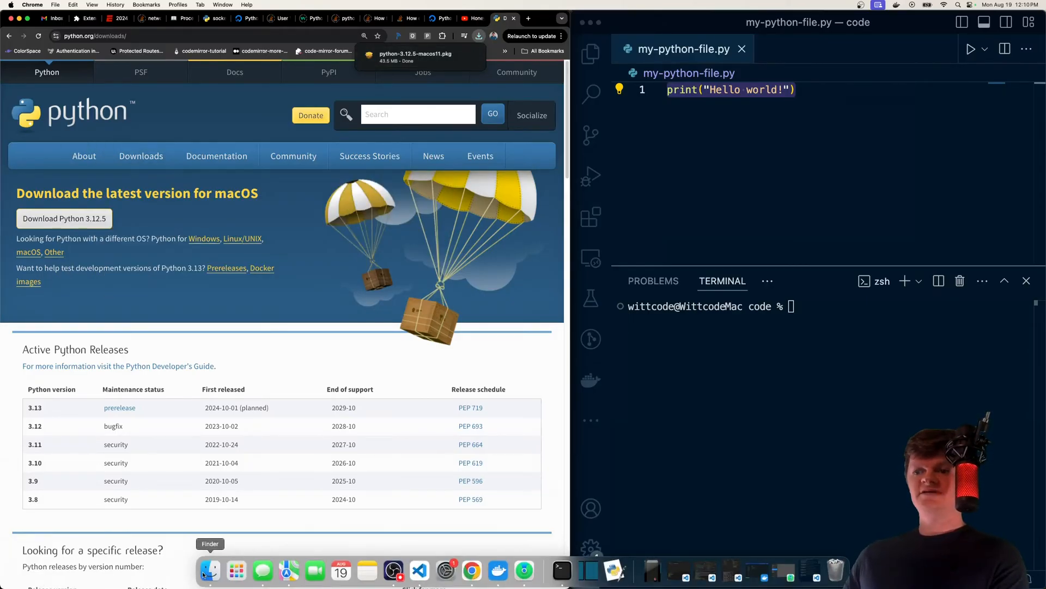
# Step: Show the Downloads folder in Finder with the downloaded Python 3.12.5 installer
pyautogui.click(209, 570)
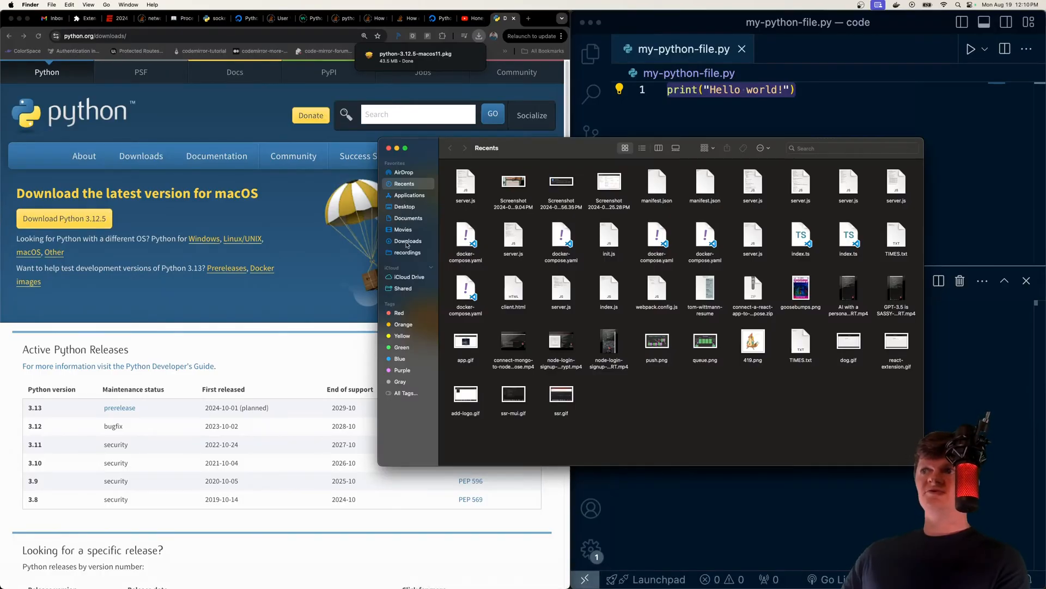
pyautogui.click(407, 241)
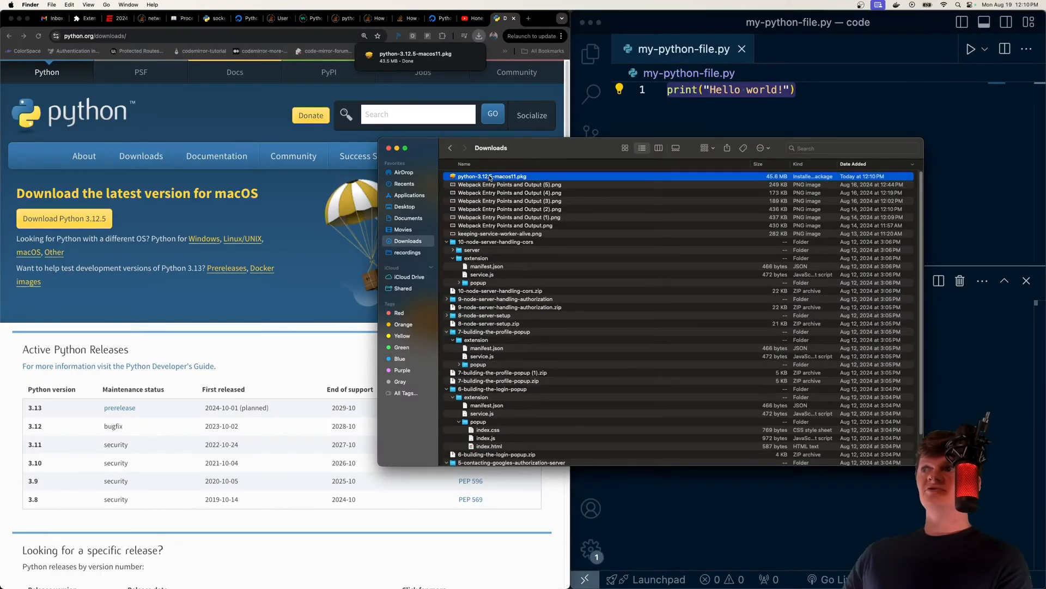
# Step: Launch python-3.12.5-macos11.pkg and continue through Introduction, Read Me and License, agreeing to the license
pyautogui.doubleClick(491, 176)
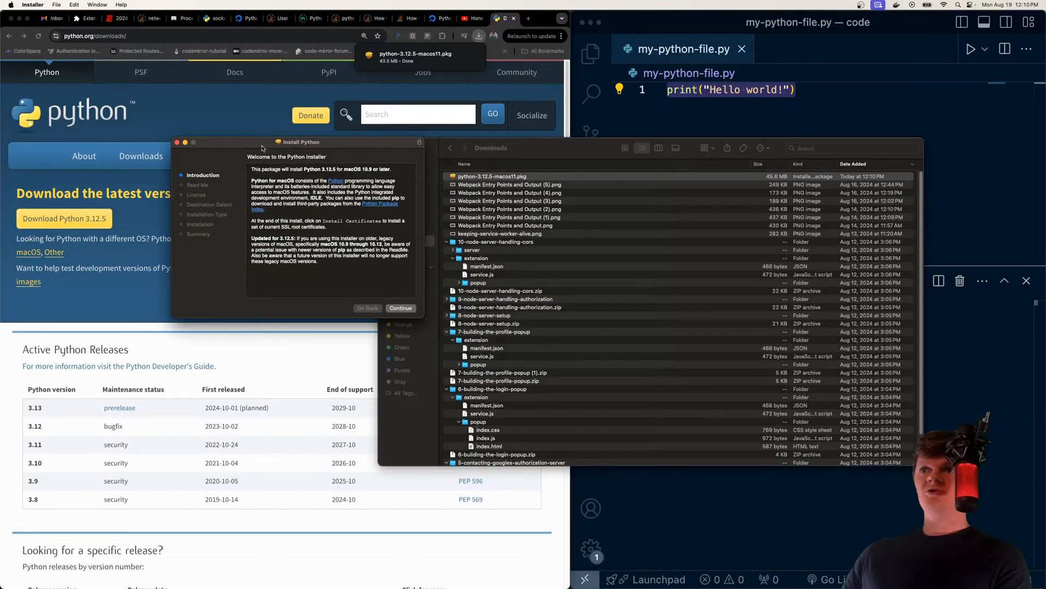
pyautogui.moveTo(222, 207)
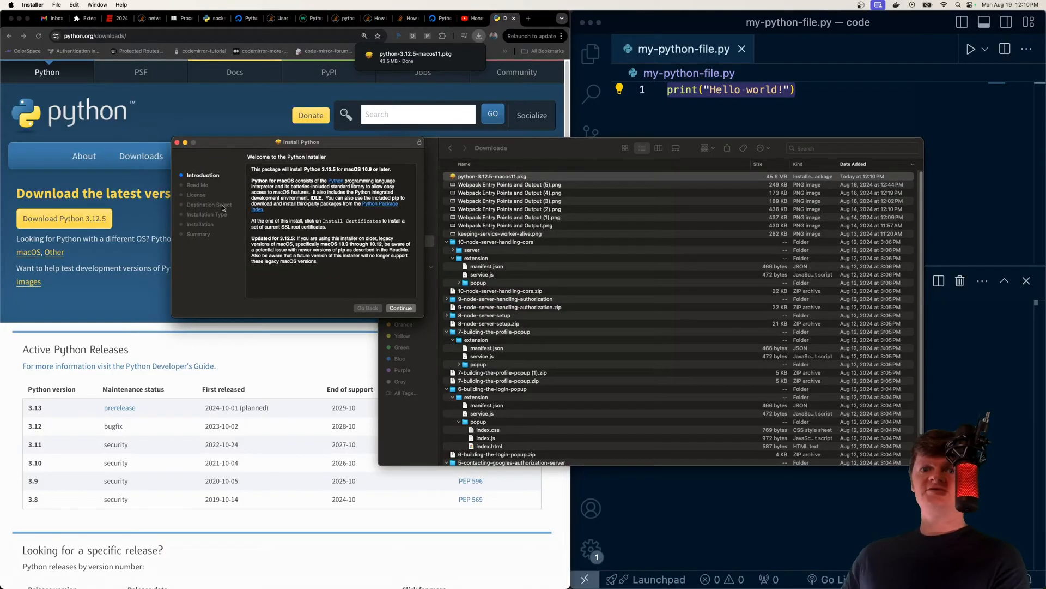
pyautogui.click(400, 307)
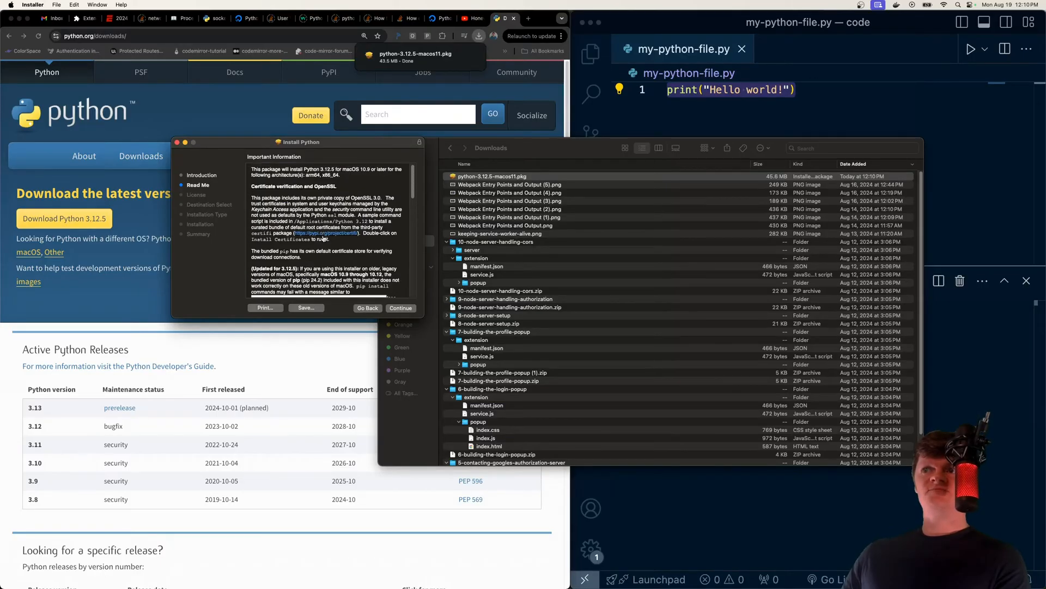
pyautogui.scroll(-3)
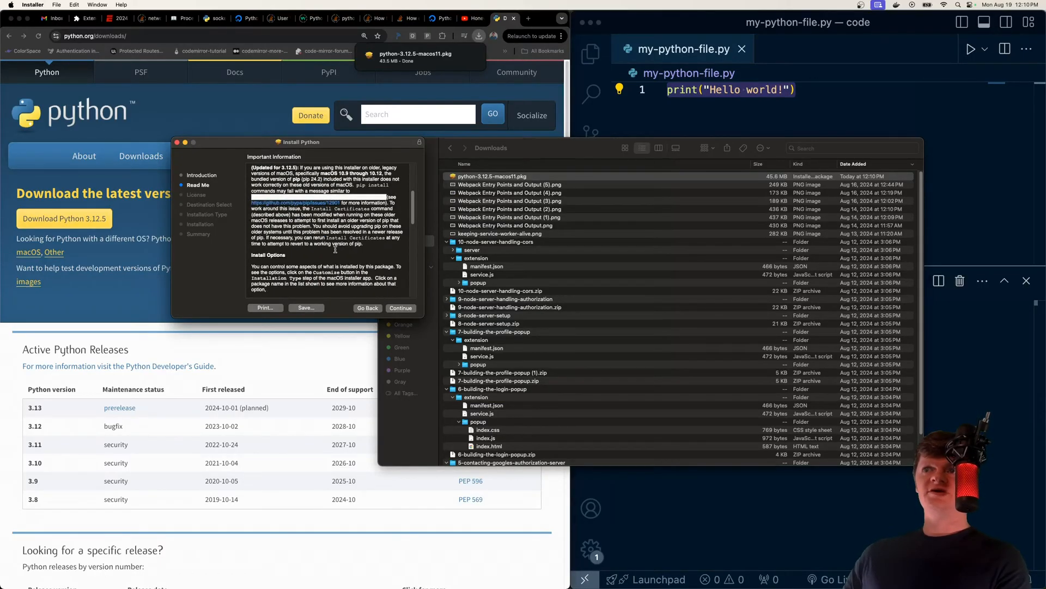
pyautogui.scroll(-3)
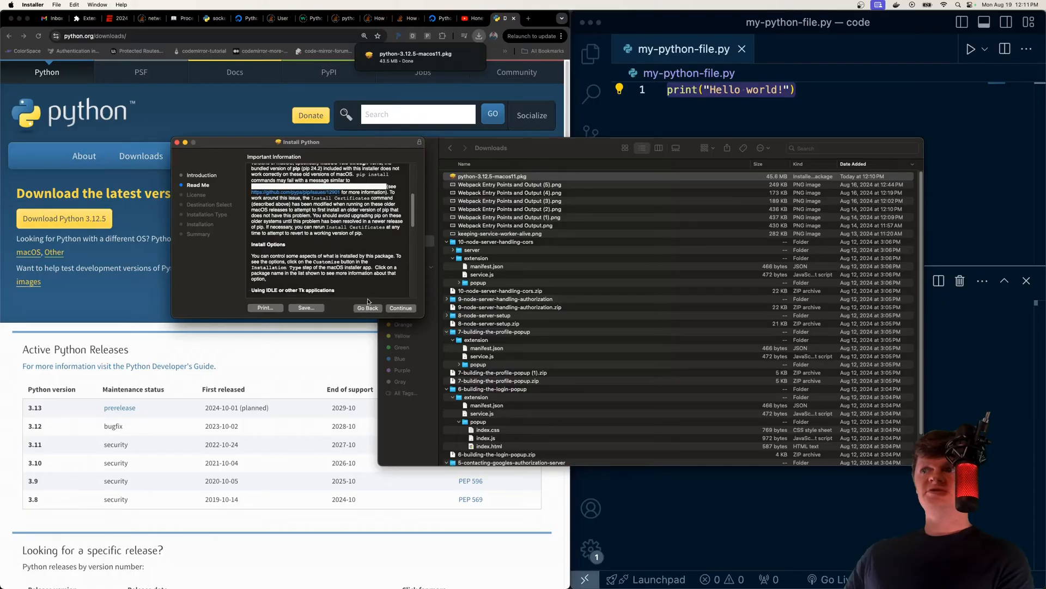
pyautogui.click(400, 307)
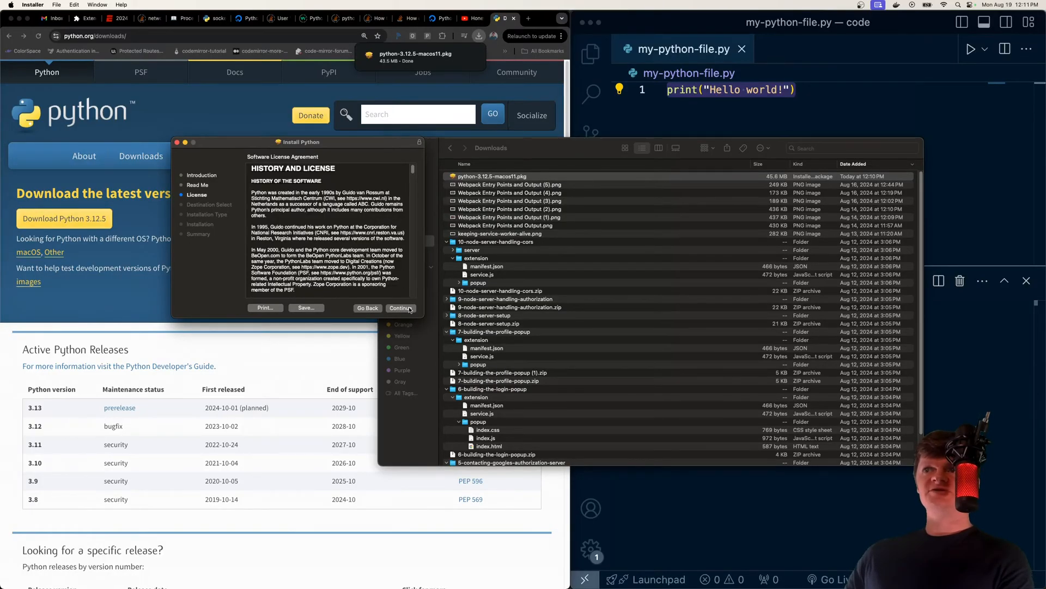
pyautogui.click(400, 308)
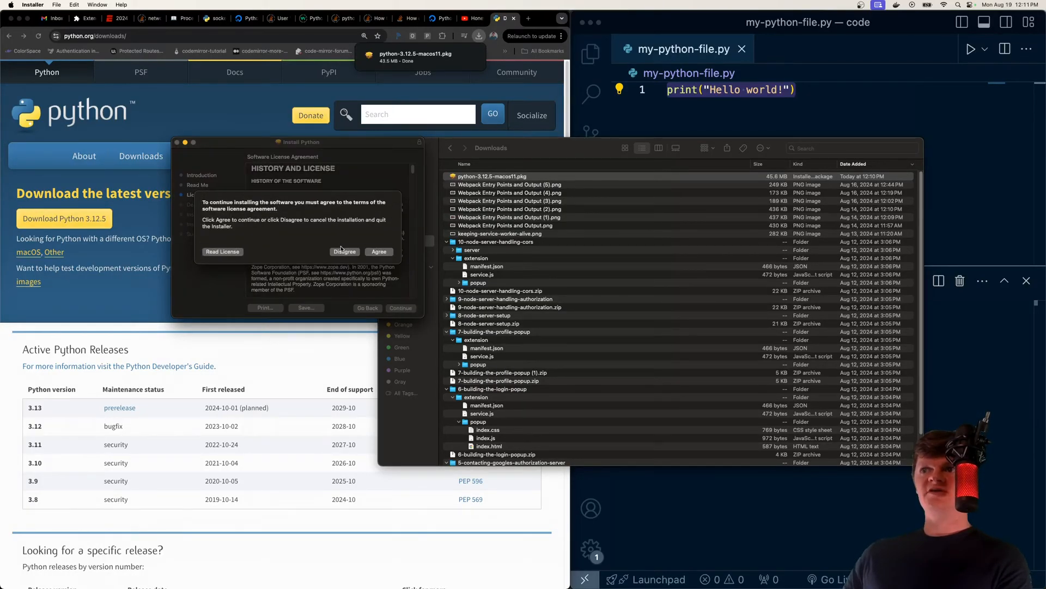
pyautogui.click(378, 252)
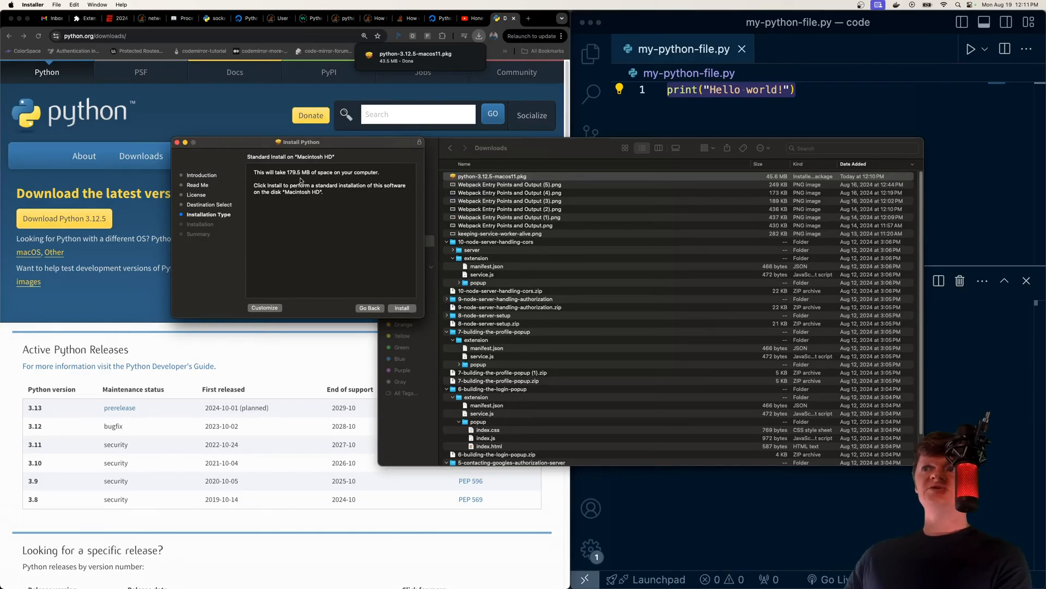
# Step: Browse to Applications and open the Python 3.12 folder containing IDLE and Python Launcher
pyautogui.click(177, 142)
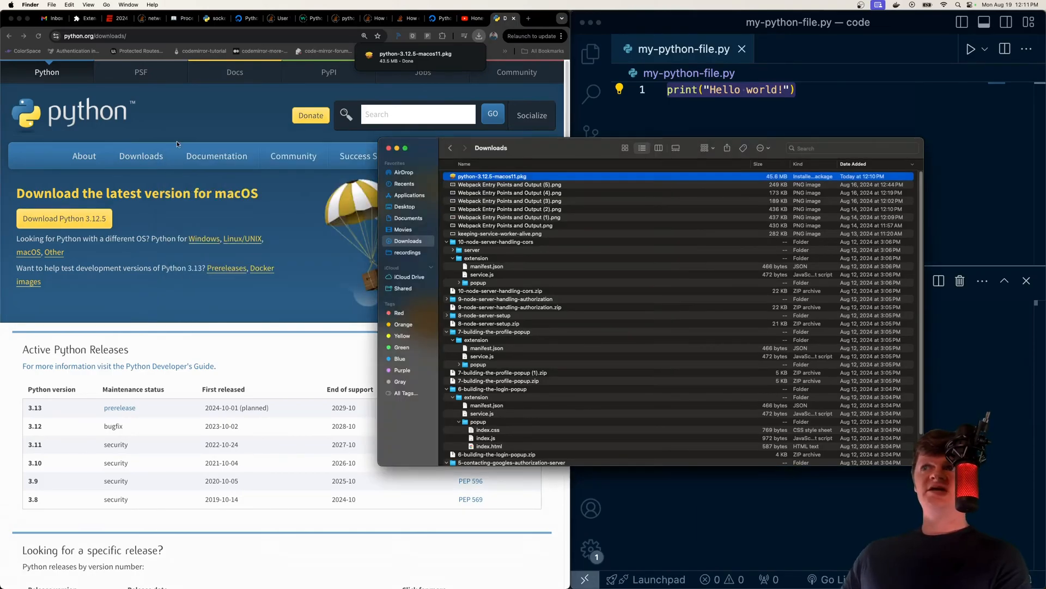
pyautogui.moveTo(424, 194)
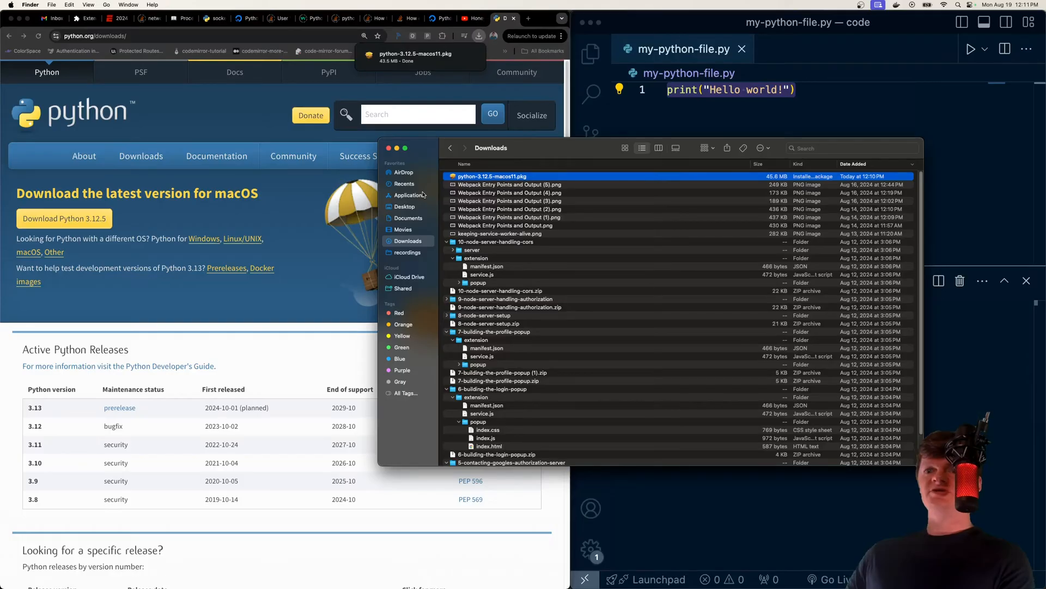
pyautogui.click(408, 195)
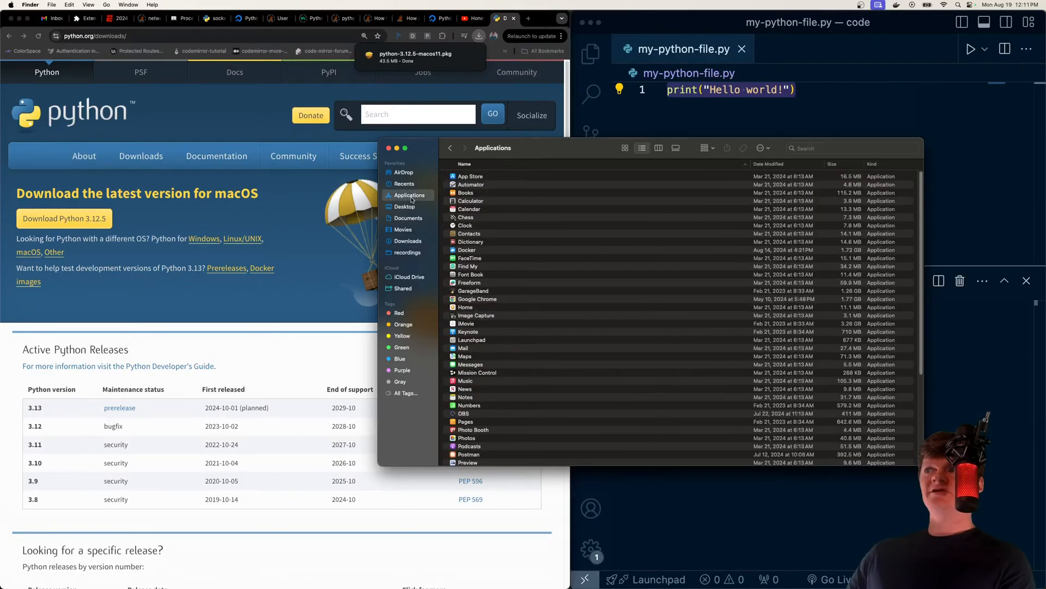
pyautogui.scroll(-3)
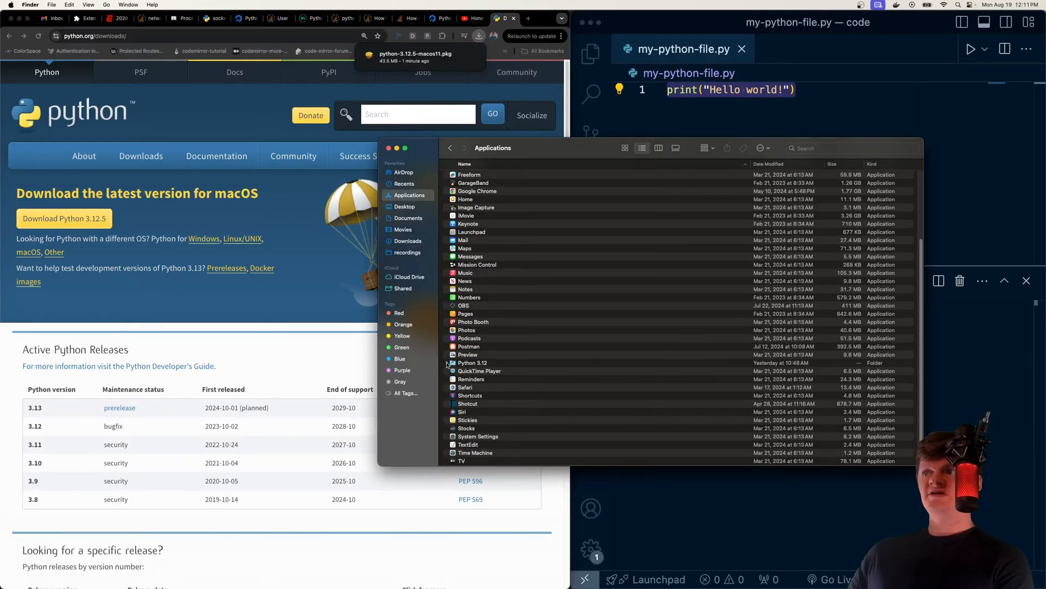
pyautogui.click(452, 362)
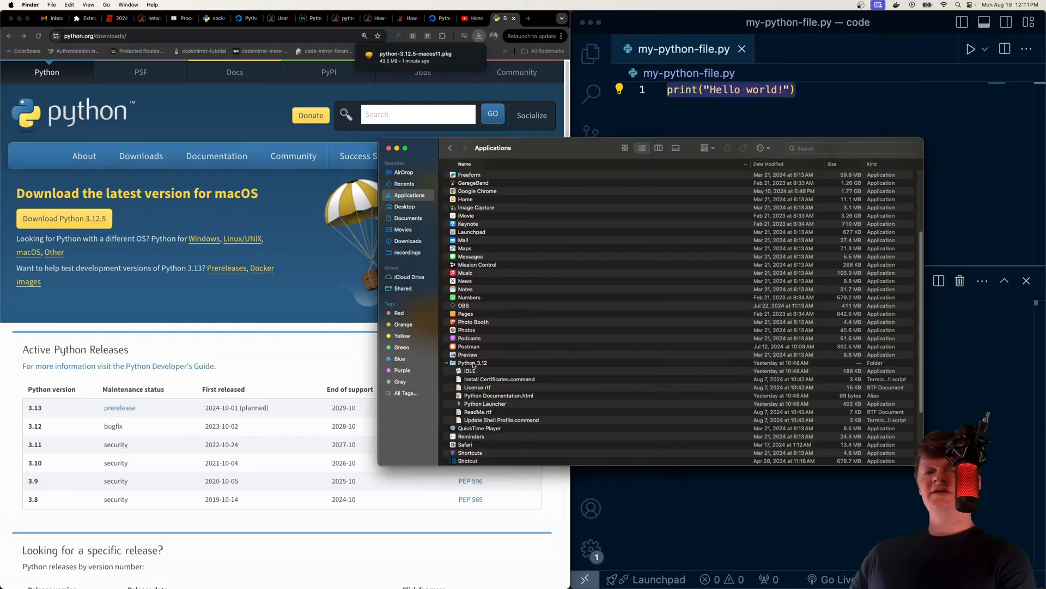
pyautogui.doubleClick(472, 362)
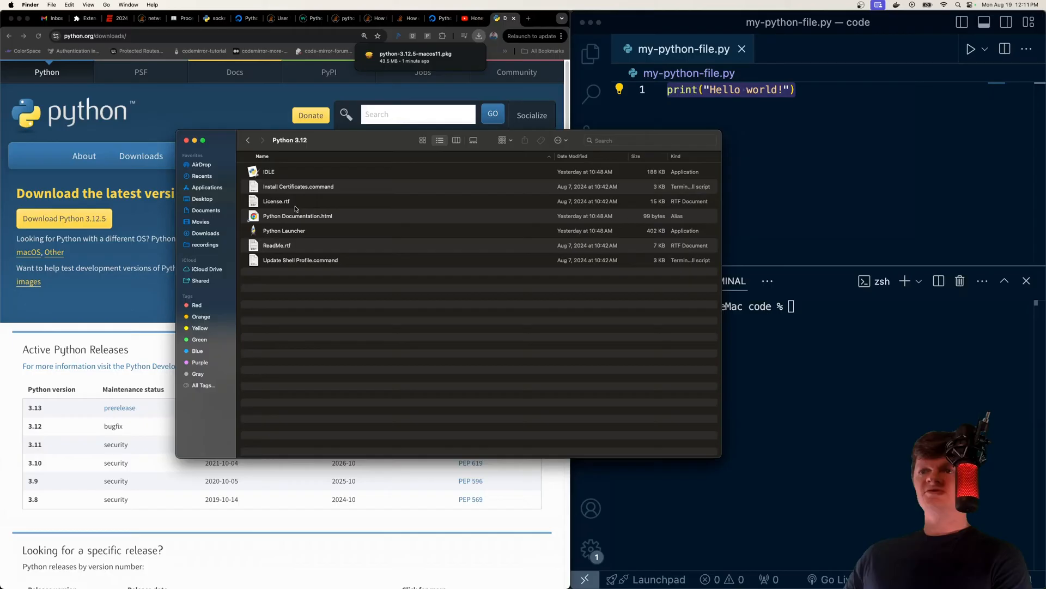
pyautogui.moveTo(376, 353)
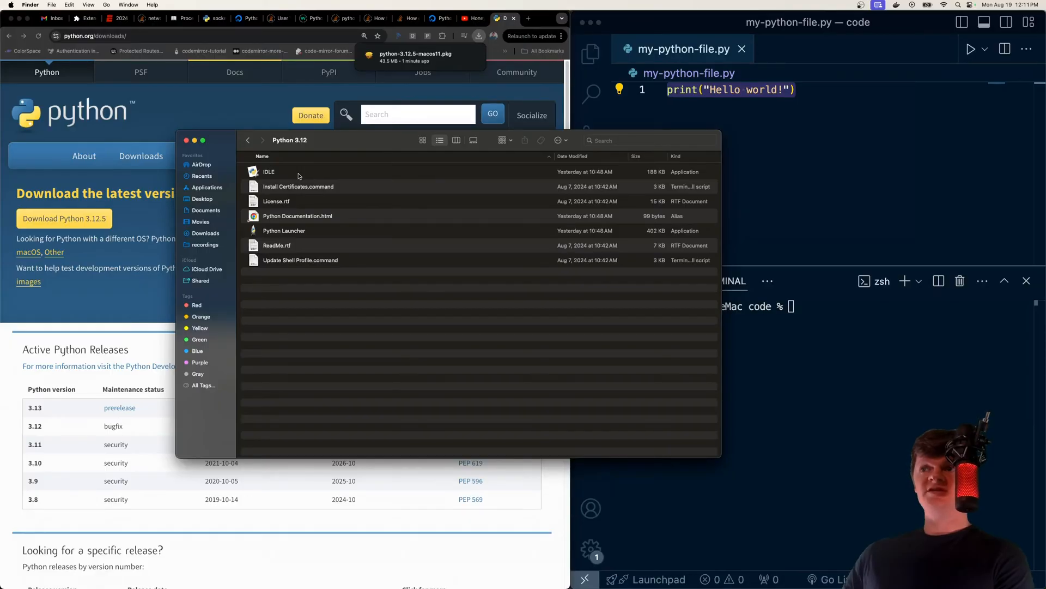
pyautogui.moveTo(273, 179)
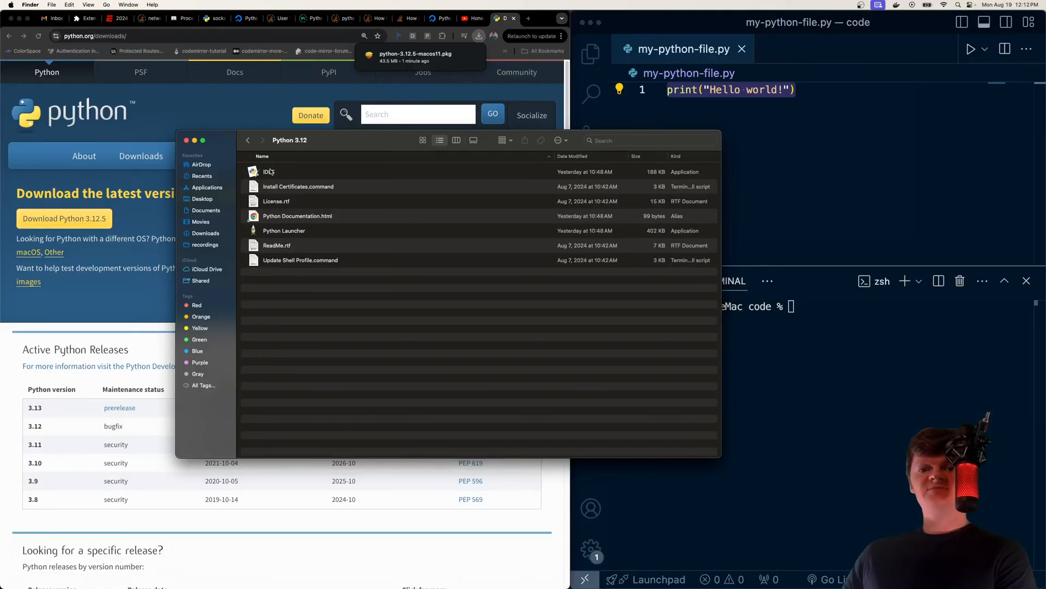
# Step: Launch IDLE and evaluate 2+2 and print("Hello world!") in the Python 3.12.5 shell
pyautogui.doubleClick(269, 171)
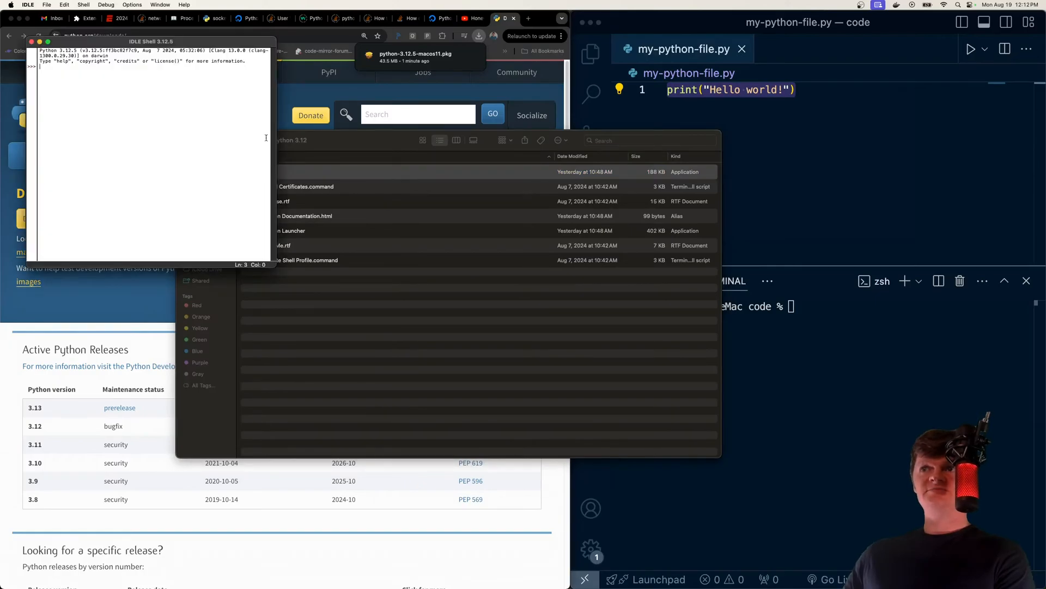
pyautogui.moveTo(152, 41); pyautogui.dragTo(202, 97)
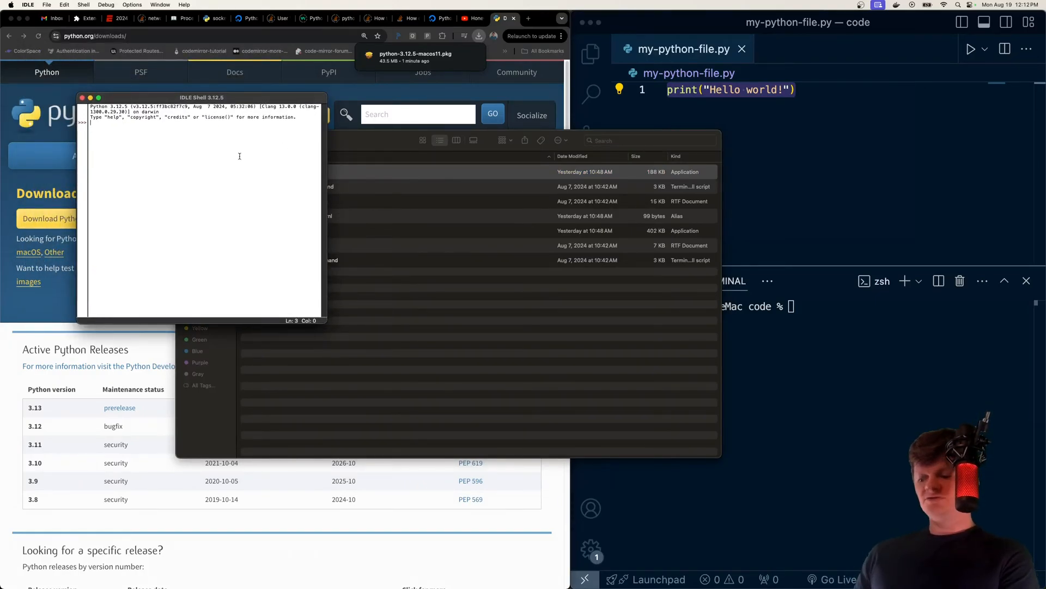
pyautogui.write('2+2')
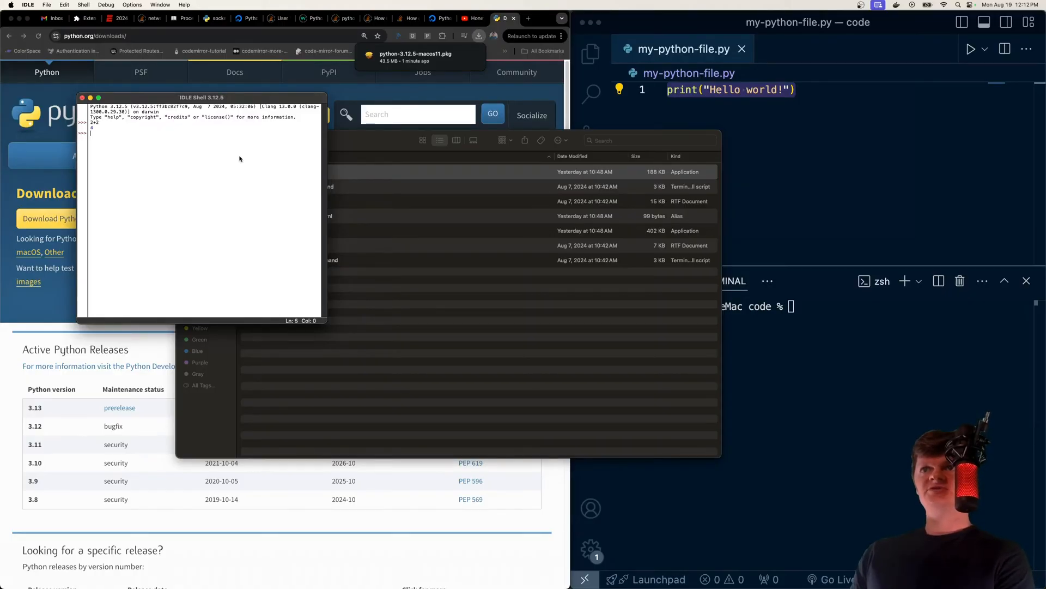
pyautogui.write('print("hello world!')
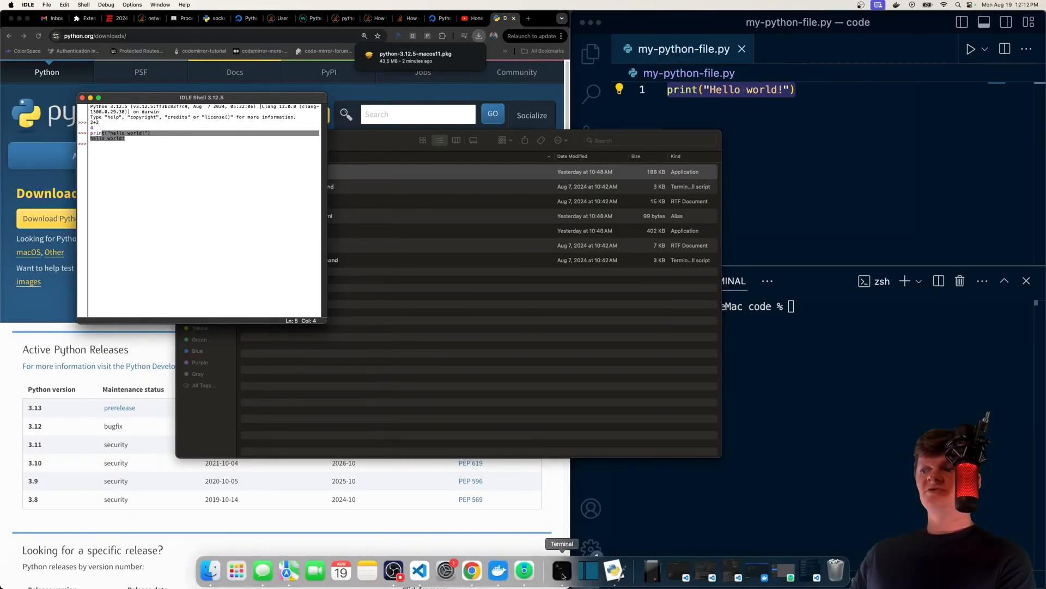
# Step: Launch Terminal and run python3 --version, reporting Python 3.12.5
pyautogui.click(559, 571)
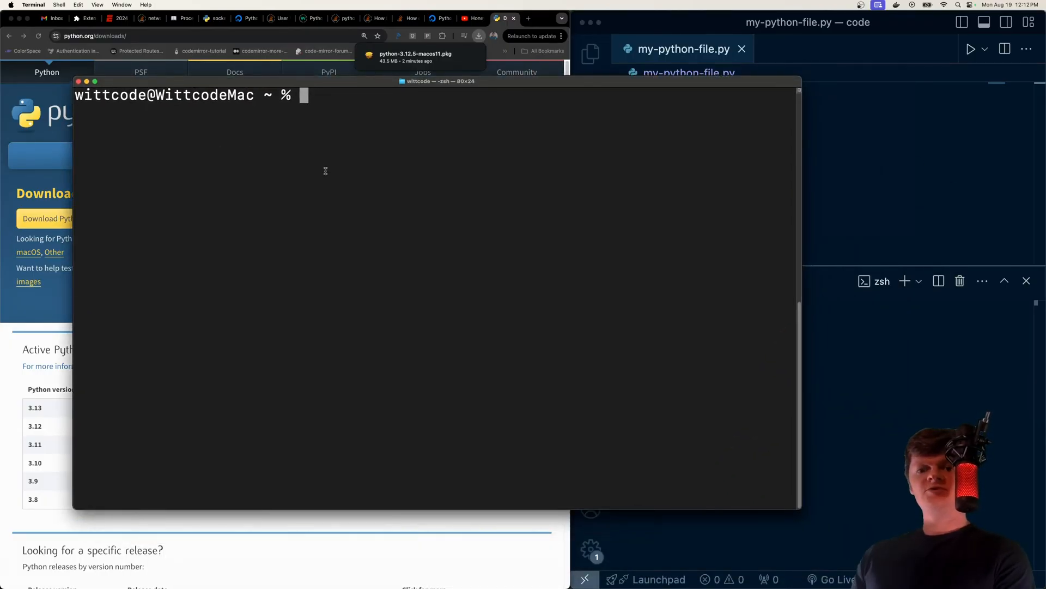
pyautogui.write('python3 --')
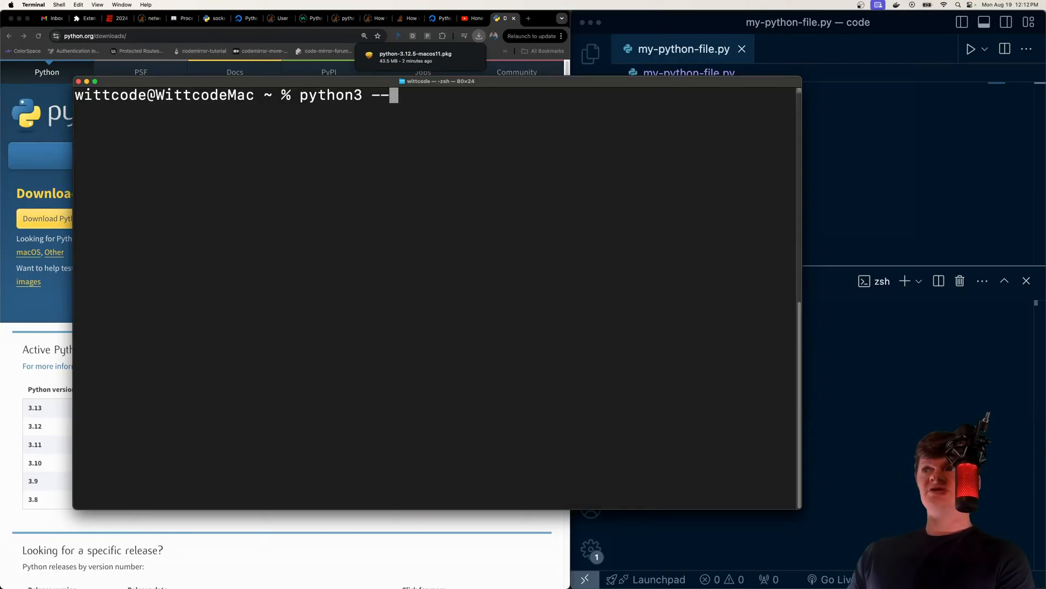
pyautogui.write('version')
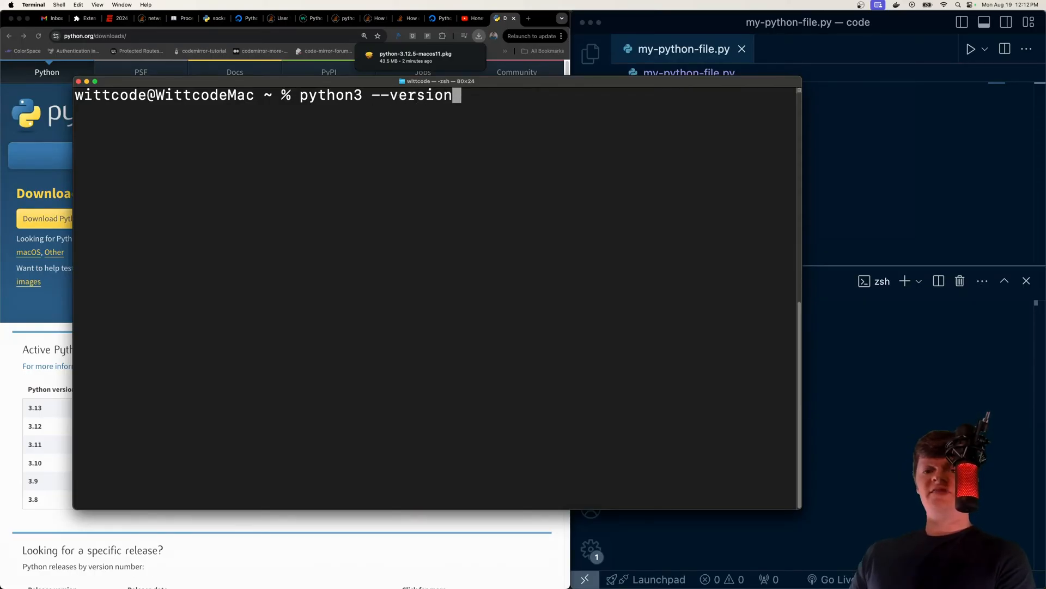
pyautogui.press('Return')
pyautogui.write('ls')
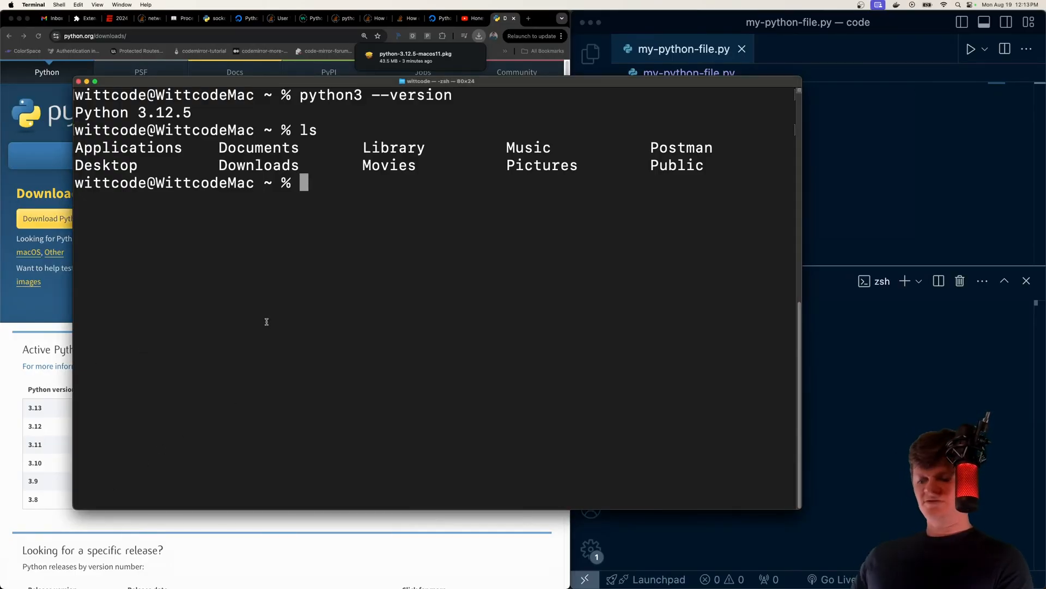
# Step: Write print("Hello world!") into my-python-file.py with echo and show it with cat
pyautogui.write('echo \'print("Hello world!")\' >')
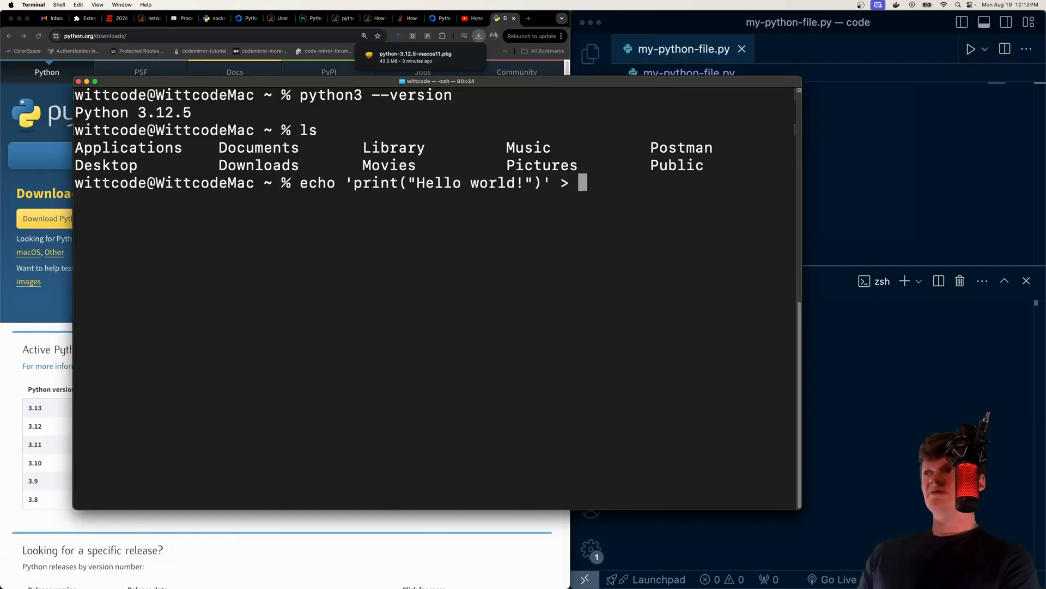
pyautogui.write('my-python-file.py')
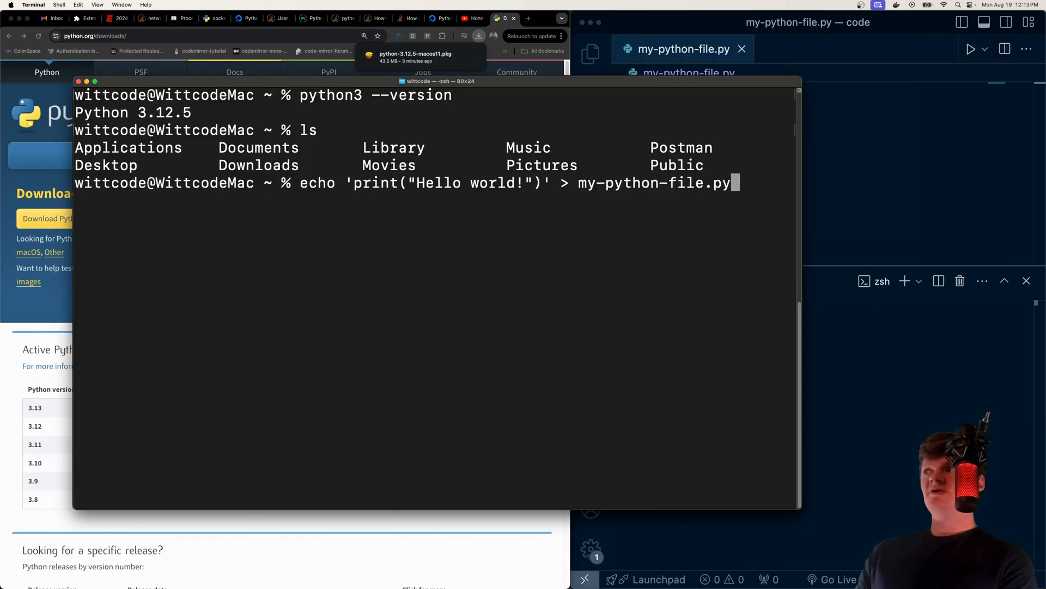
pyautogui.press('Return')
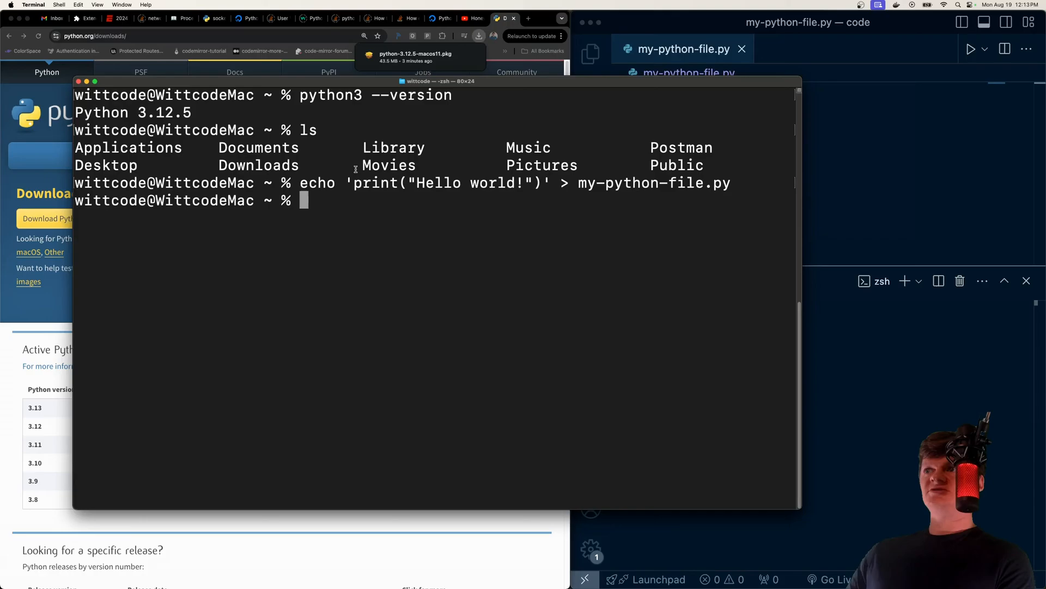
pyautogui.moveTo(516, 252)
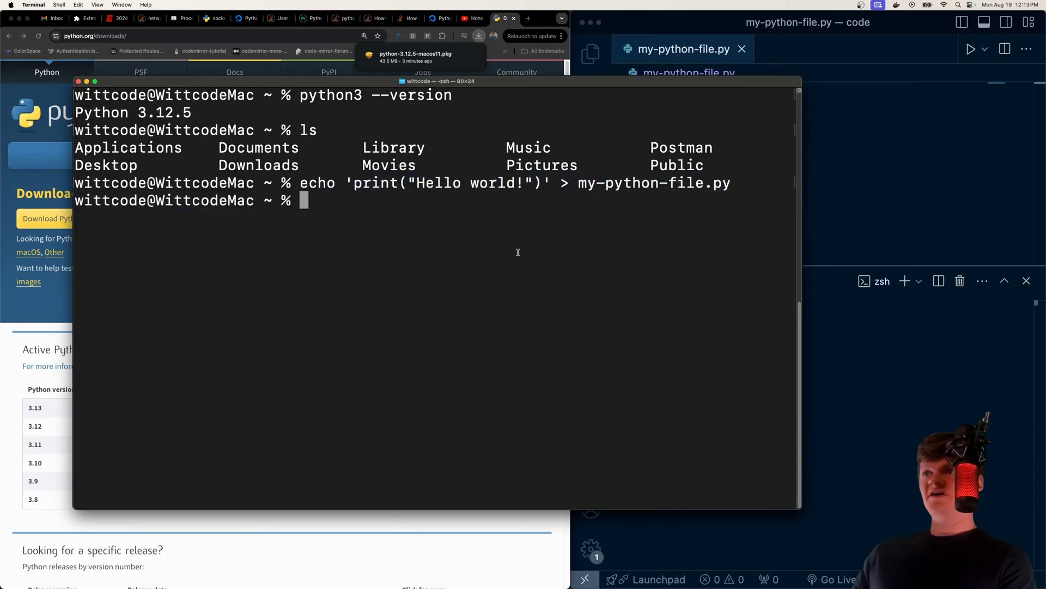
pyautogui.write('cat my')
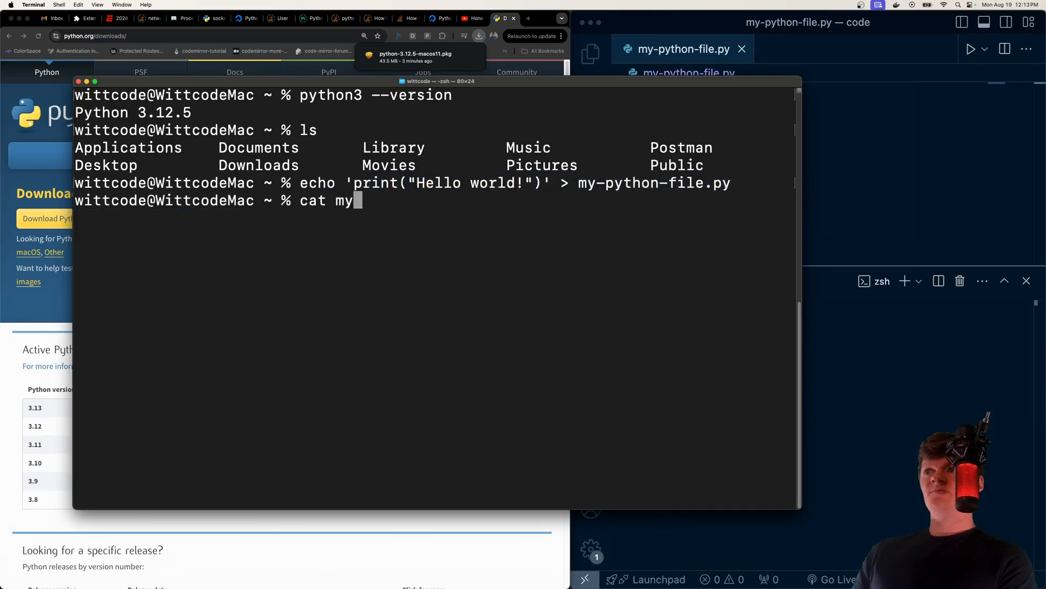
pyautogui.press('Return')
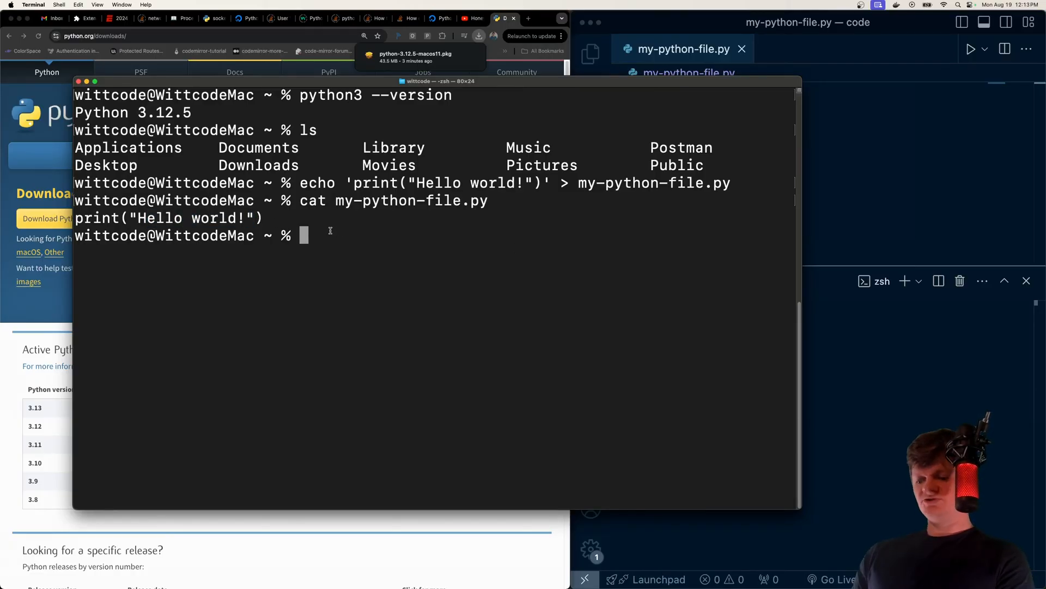
# Step: Run my-python-file.py with python3, printing Hello world!
pyautogui.write('python3 ./')
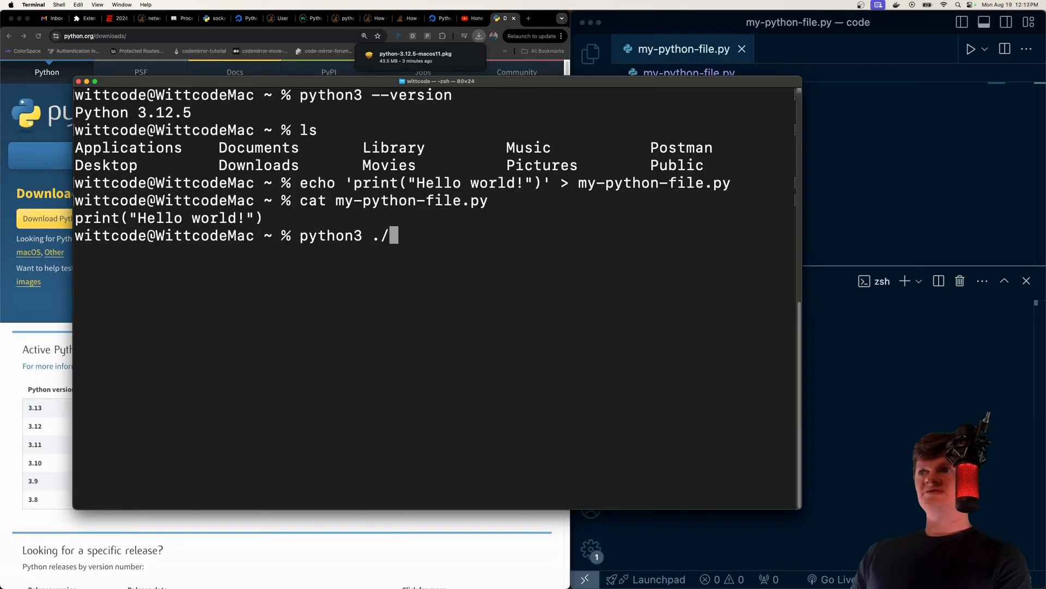
pyautogui.press('Return')
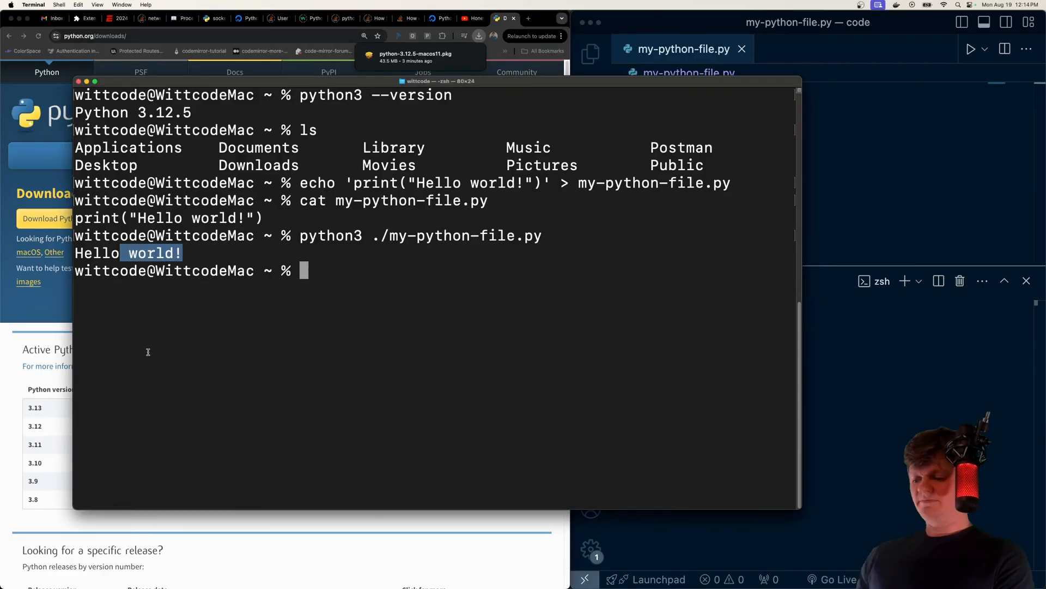
# Step: Run pip3 --version, reporting pip 24.2 for Python 3.12
pyautogui.write('pip')
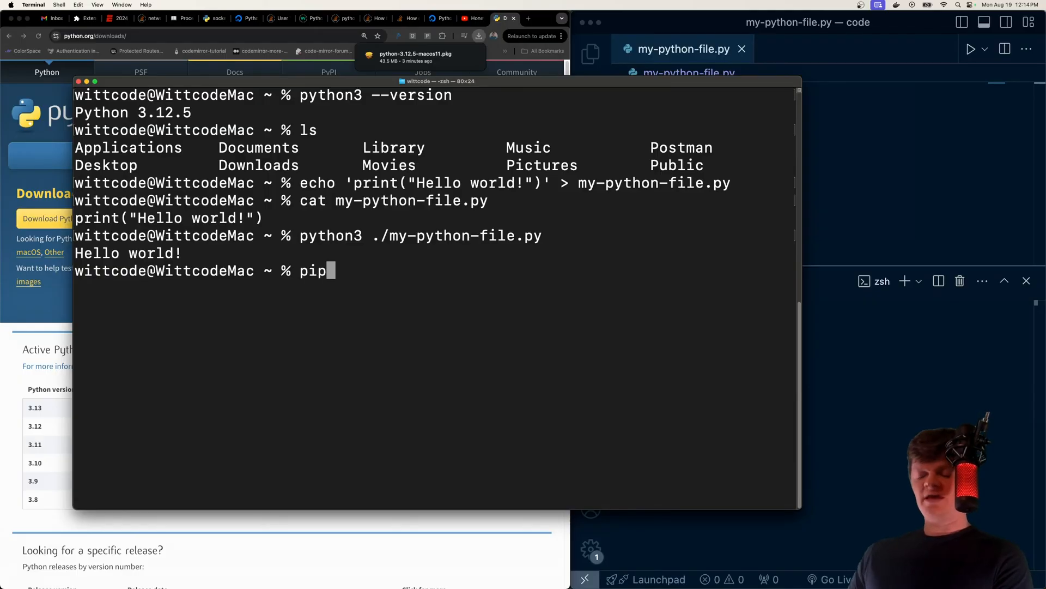
pyautogui.write('3 --')
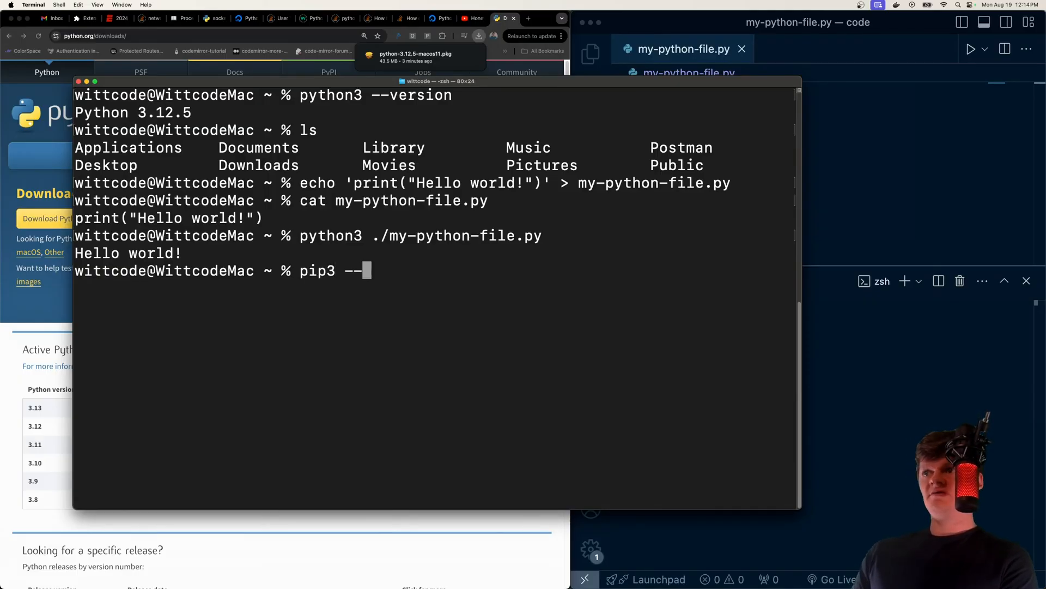
pyautogui.write('version')
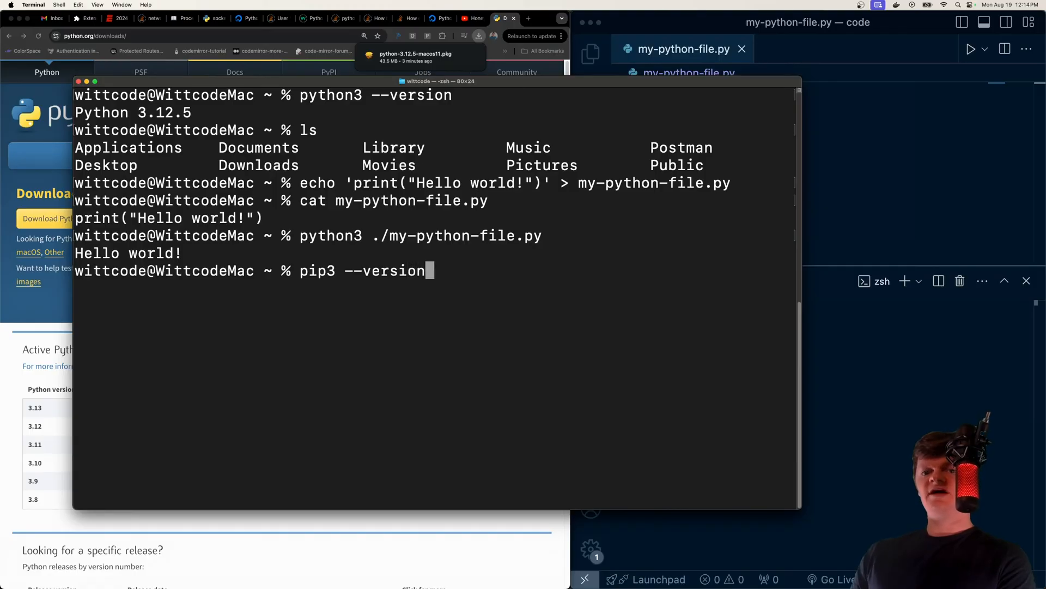
pyautogui.press('Return')
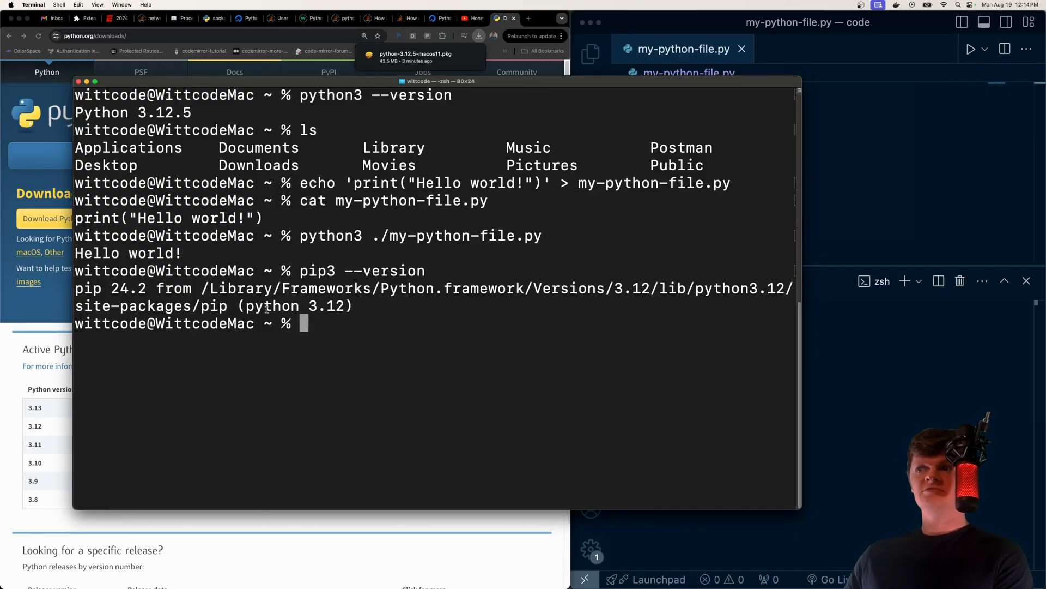
pyautogui.doubleClick(317, 270)
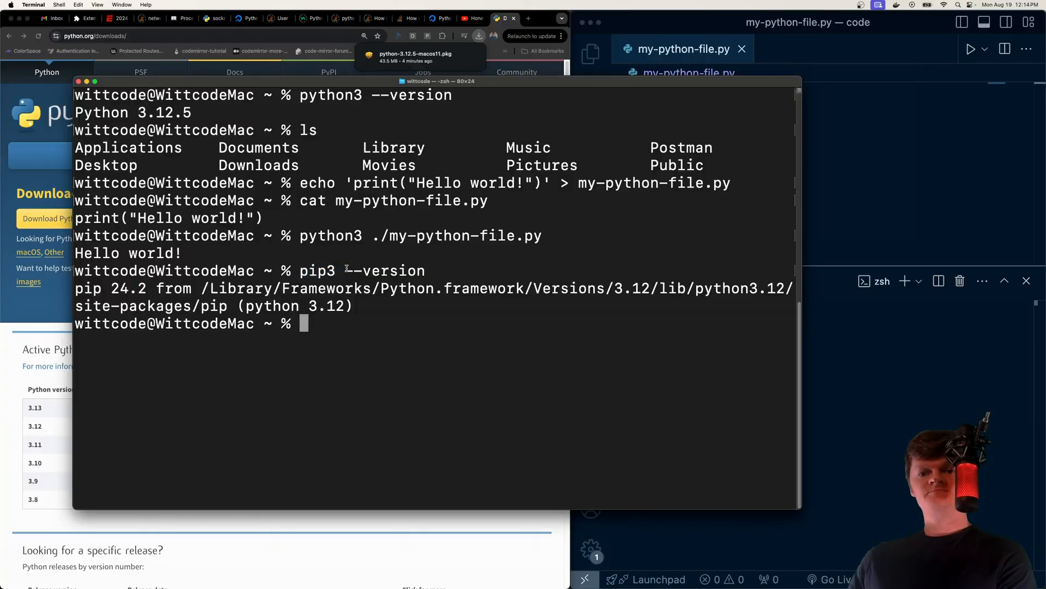
pyautogui.moveTo(320, 325)
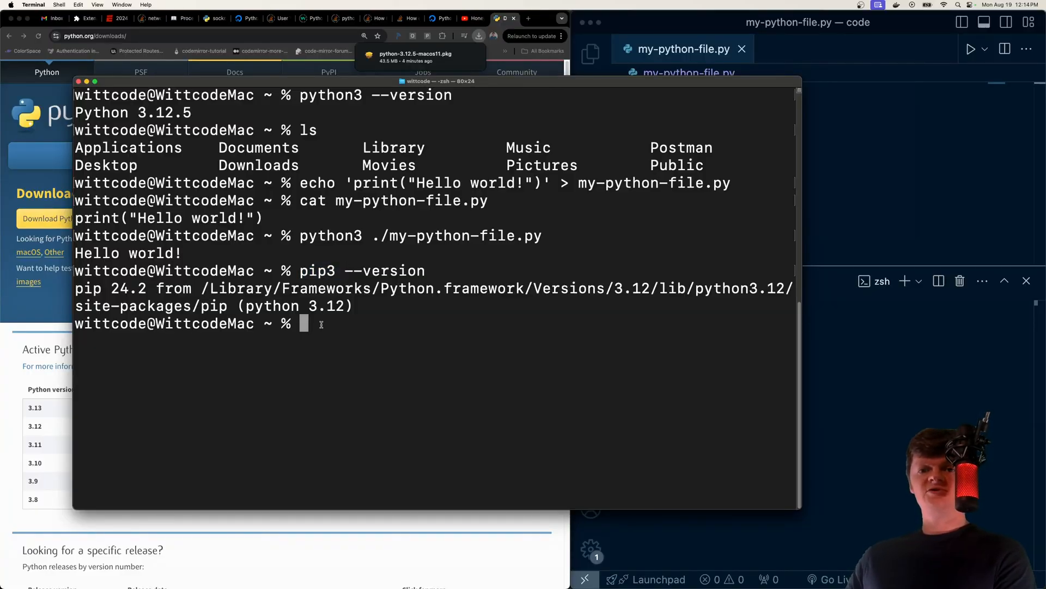